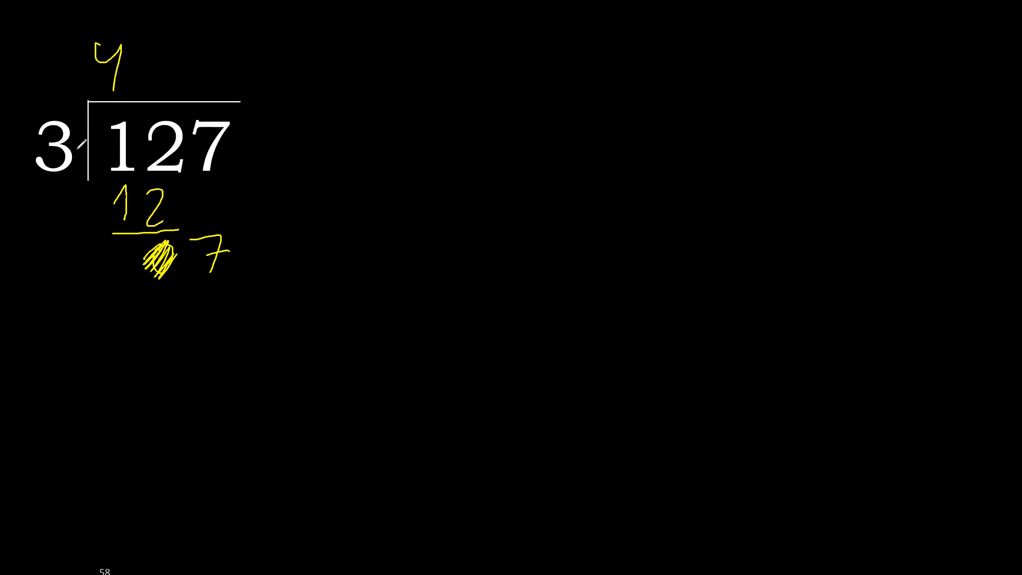
# Write the subtraction of 12 under 127 and bring down the 7 for the next digit.
pyautogui.moveTo(160, 39); pyautogui.dragTo(150, 58)
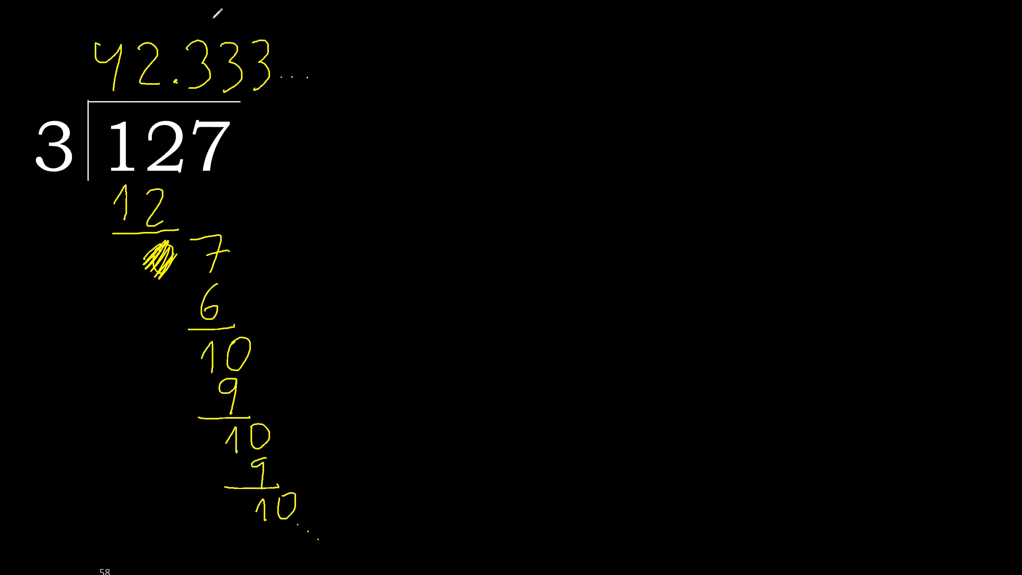
# Write an equals sign after the quotient 42.333….
pyautogui.moveTo(319, 69); pyautogui.dragTo(345, 49)
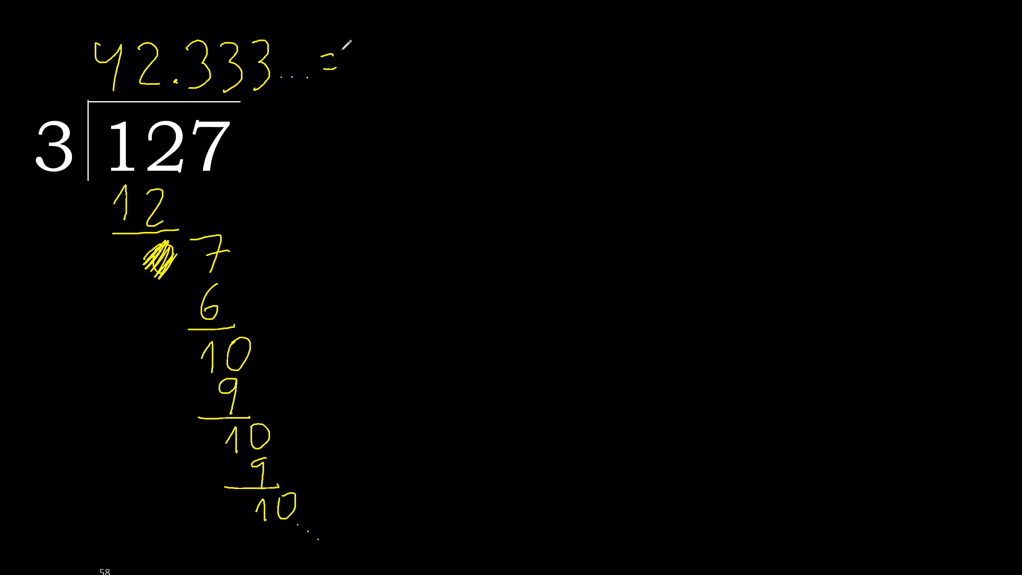